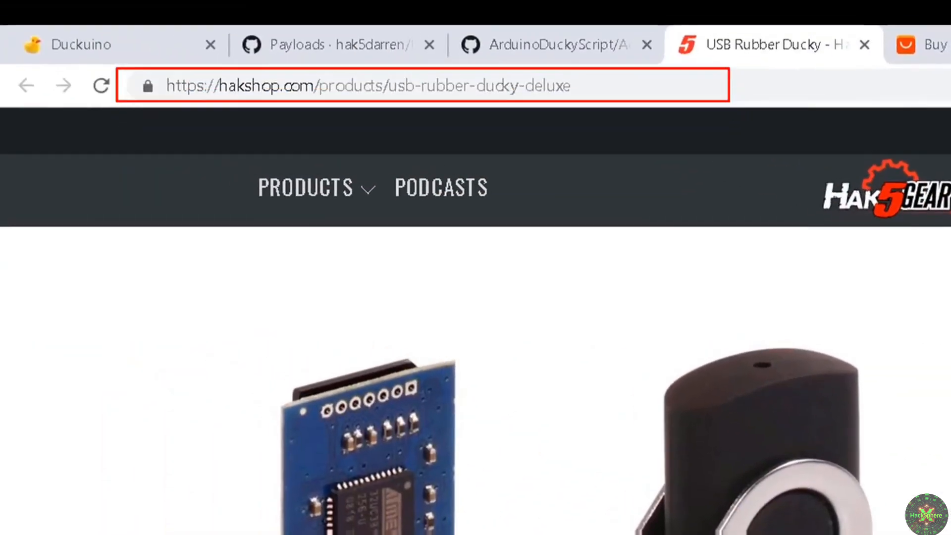
# - Scroll through the Hak5 Shop USB Rubber Ducky Deluxe product page
pyautogui.scroll(-3)
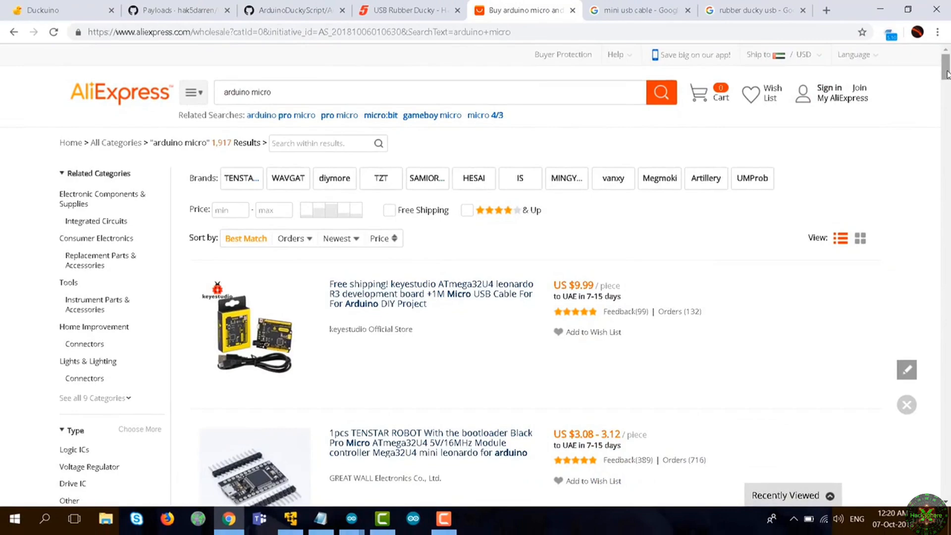
# - Browse the ATmega32U4 Pro Micro listings ($3.10–$4.80), then switch to the Kali terminal
pyautogui.scroll(-3)
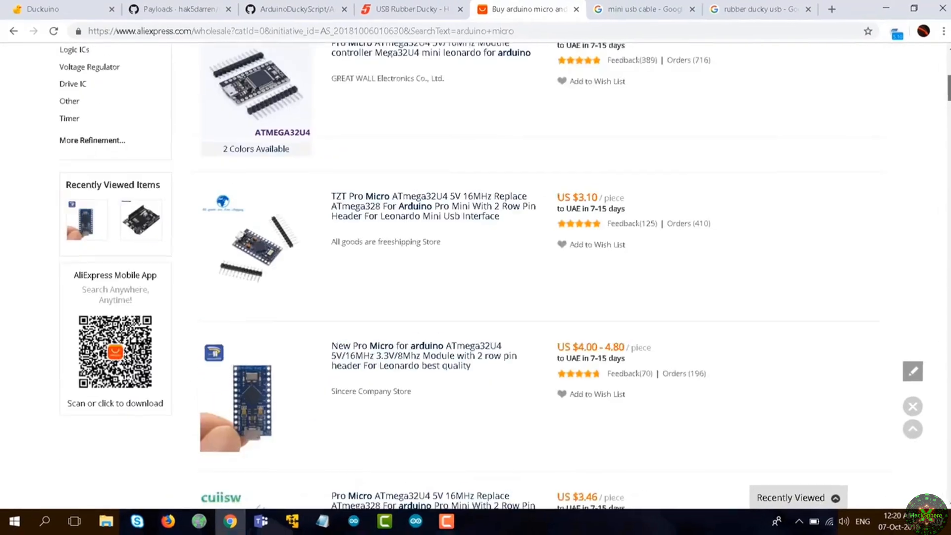
pyautogui.scroll(-3)
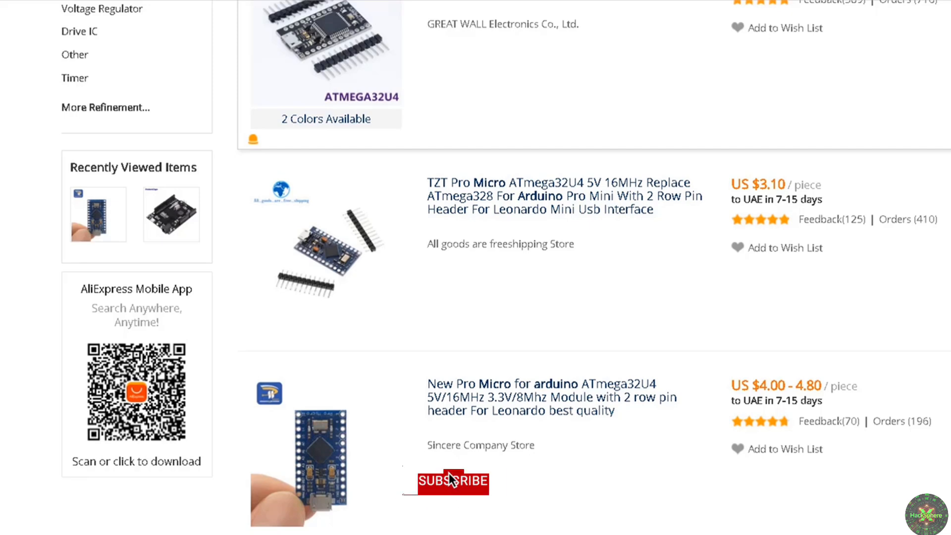
pyautogui.click(446, 482)
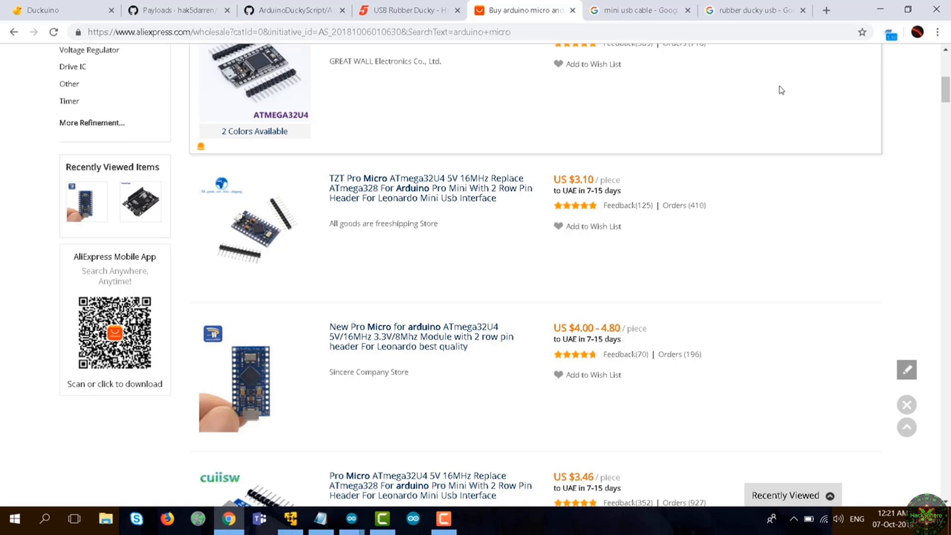
pyautogui.moveTo(711, 94)
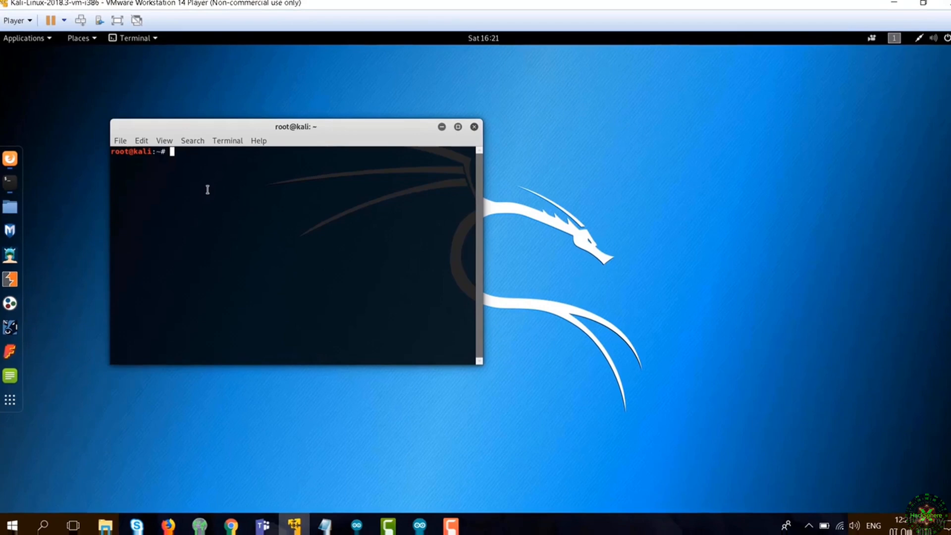
# - Run apt-get install arduino, which reports arduino already at the newest version
pyautogui.write('apt-get install')
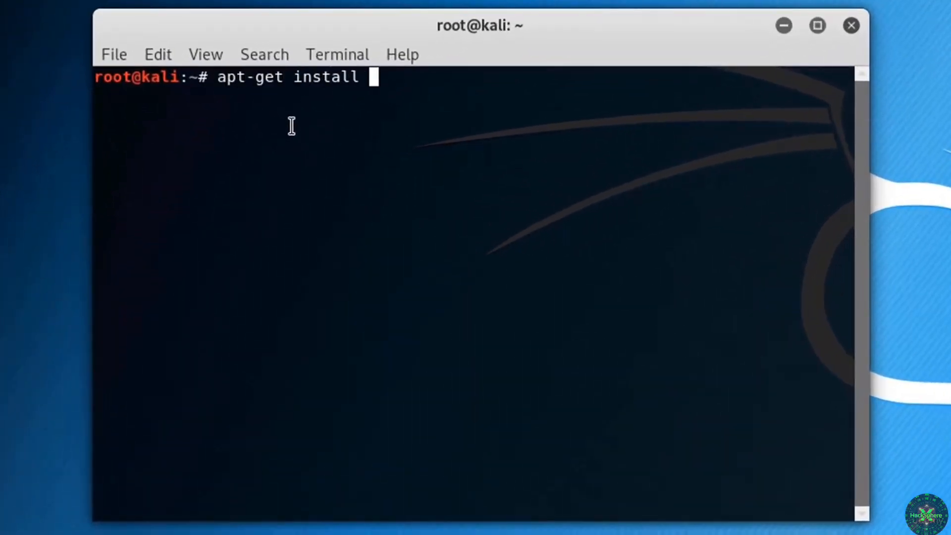
pyautogui.write('arduino')
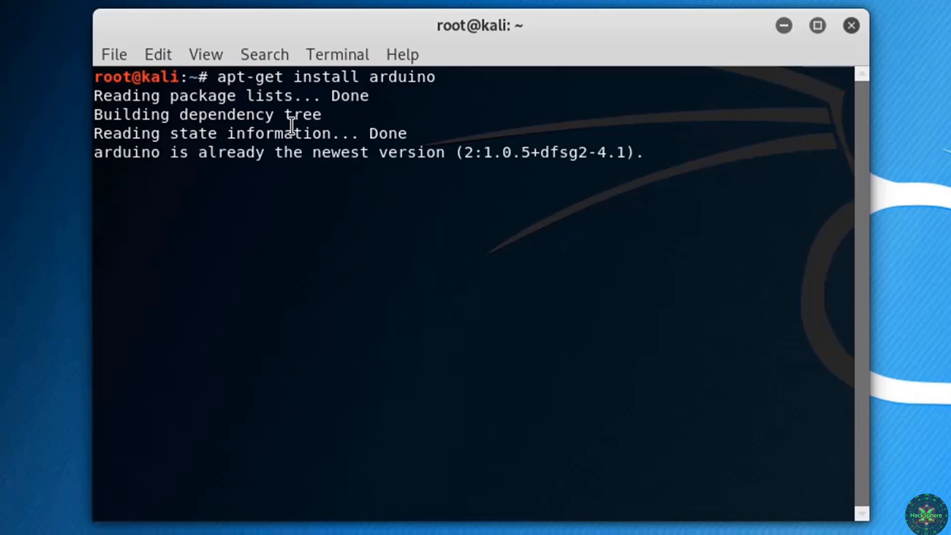
pyautogui.press('Return')
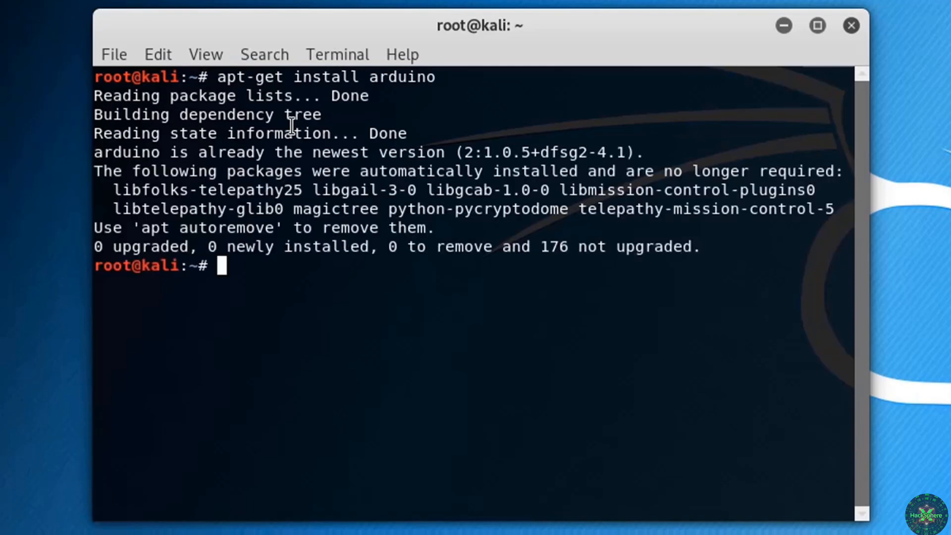
# - Launch the Arduino IDE from the terminal with a blank sketch
pyautogui.write('ard')
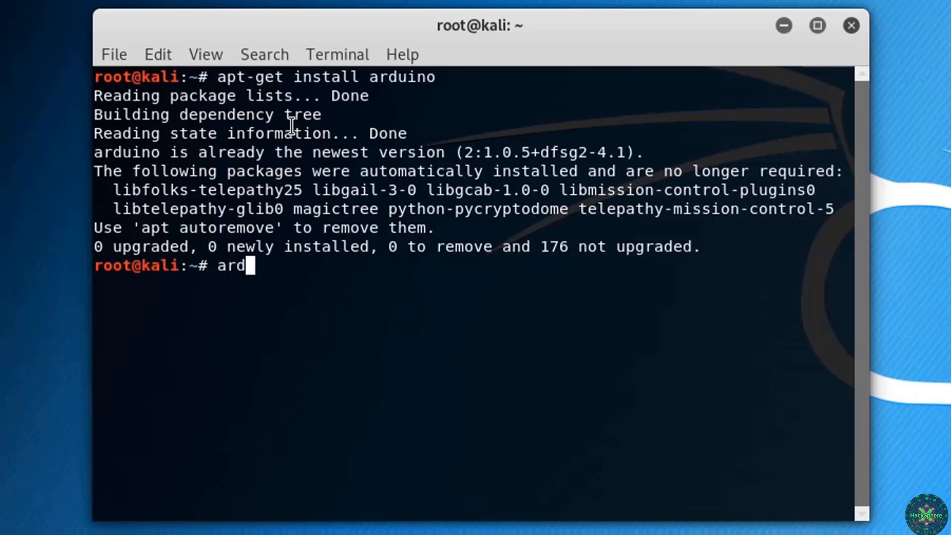
pyautogui.write('uino')
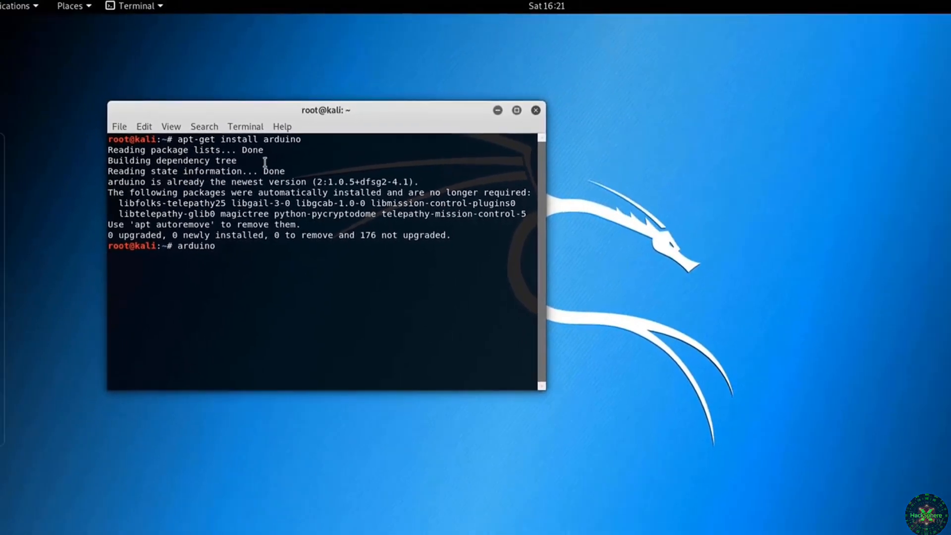
pyautogui.press('Return')
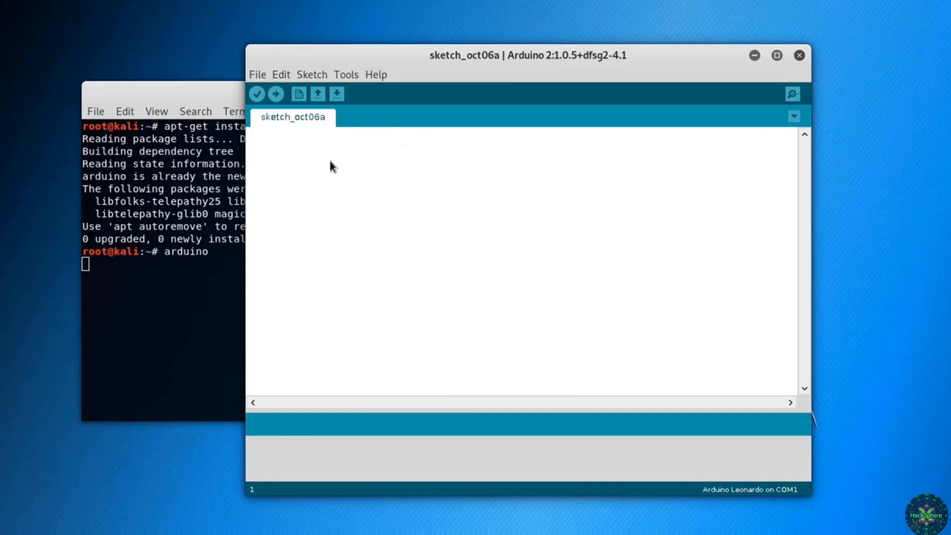
# - Close the Kali Arduino window and open Arduino IDE 1.8.7 on Windows
pyautogui.write('uiquiuiobo')
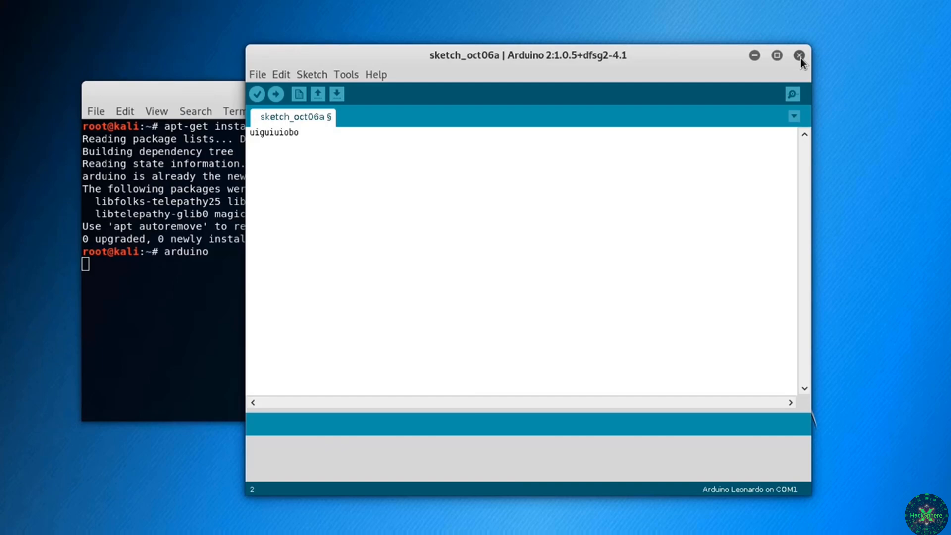
pyautogui.click(799, 55)
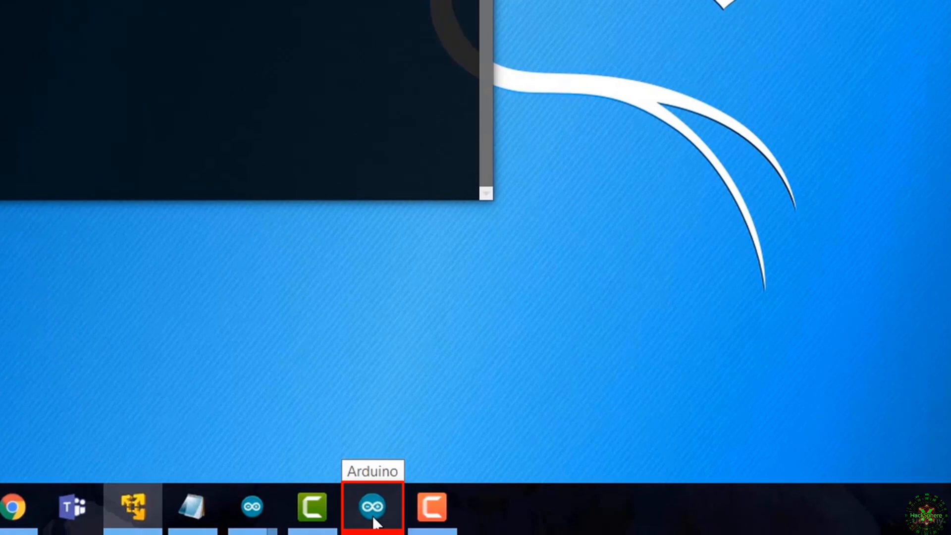
pyautogui.click(373, 506)
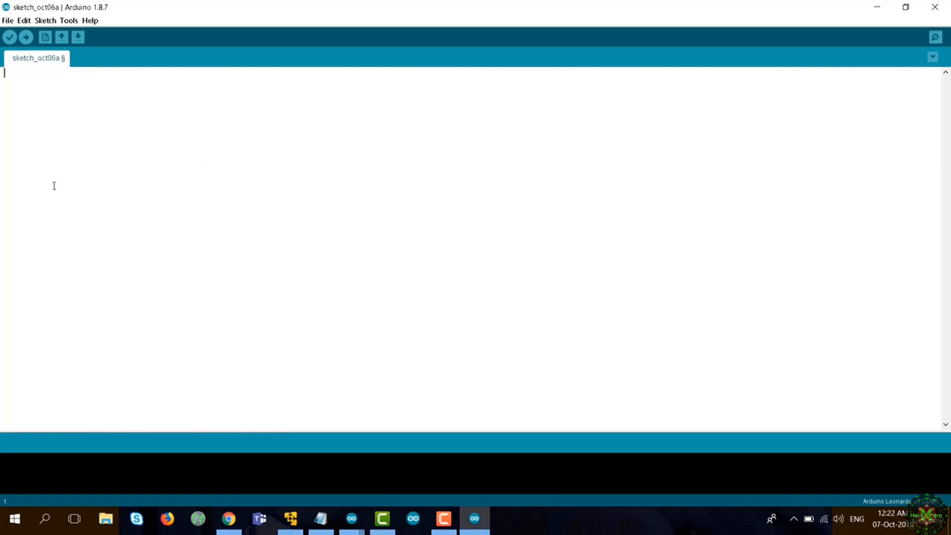
pyautogui.moveTo(265, 467)
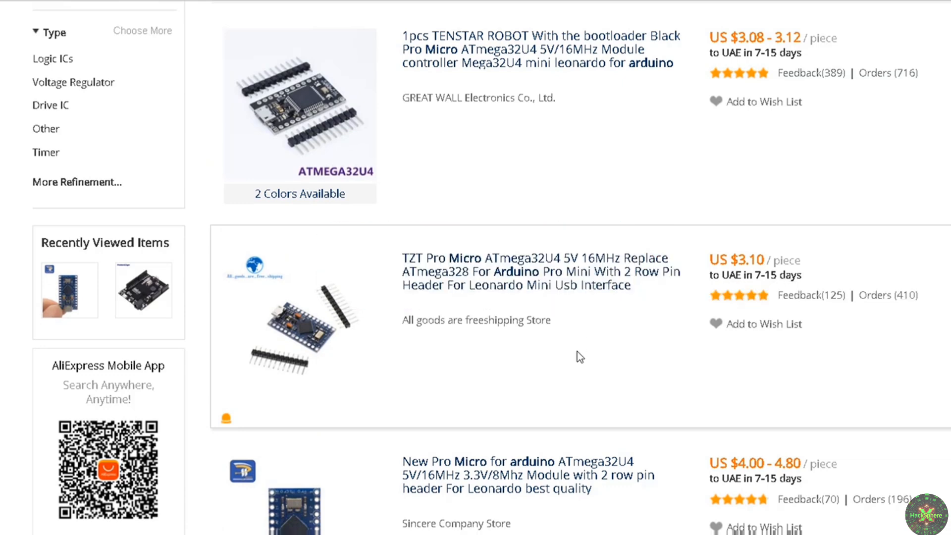
# - Scroll AliExpress down to the TZT Pro Micro ATmega32U4 listing at US $3.10
pyautogui.scroll(-3)
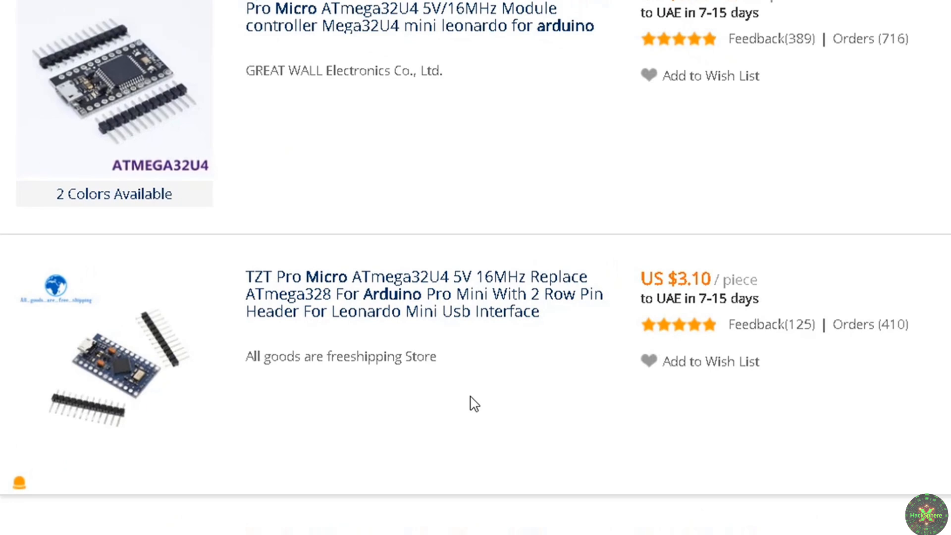
pyautogui.scroll(-3)
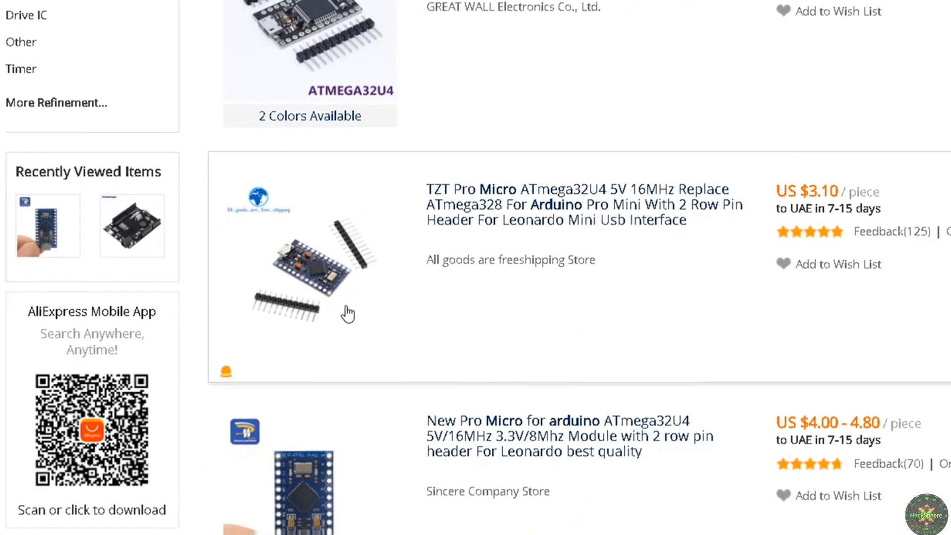
pyautogui.moveTo(310, 271)
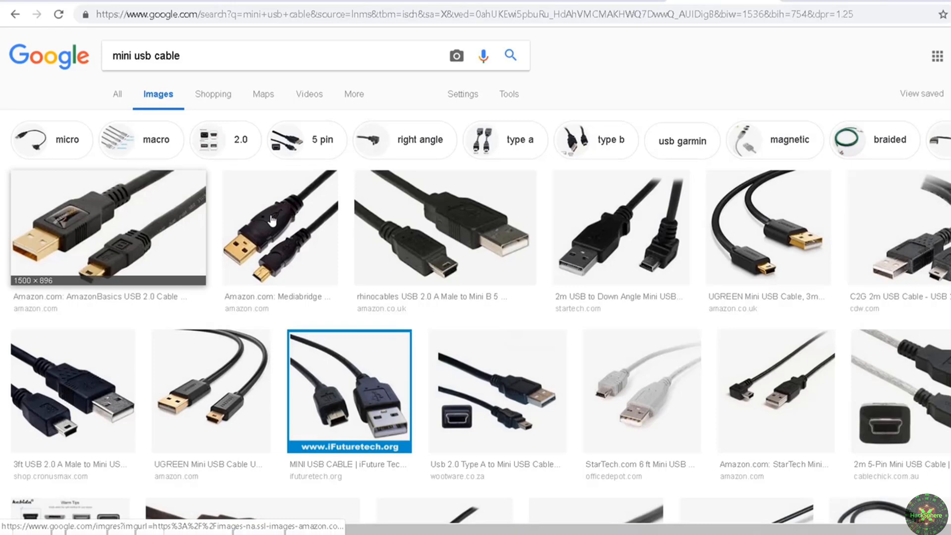
pyautogui.moveTo(271, 219)
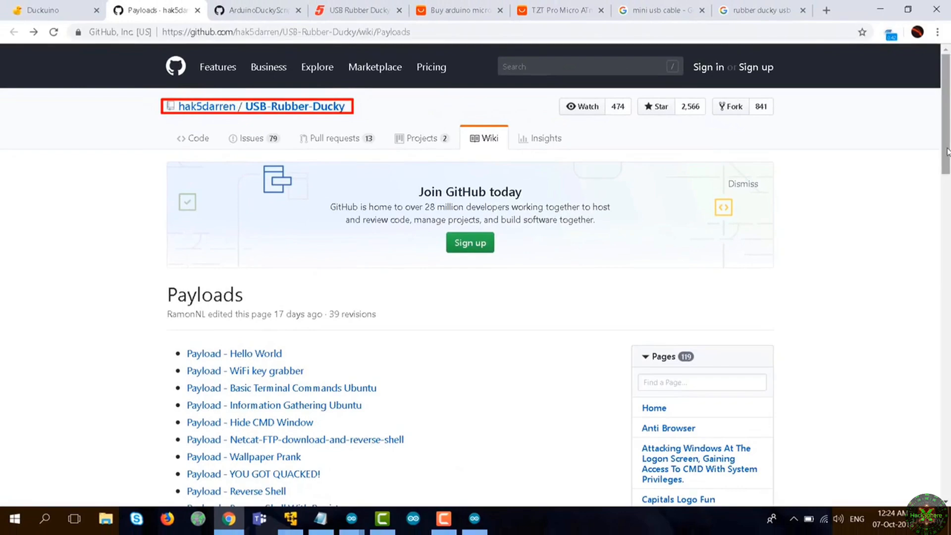
# - Open the wiki's Hello World payload page and copy its entire DuckyScript block
pyautogui.scroll(-3)
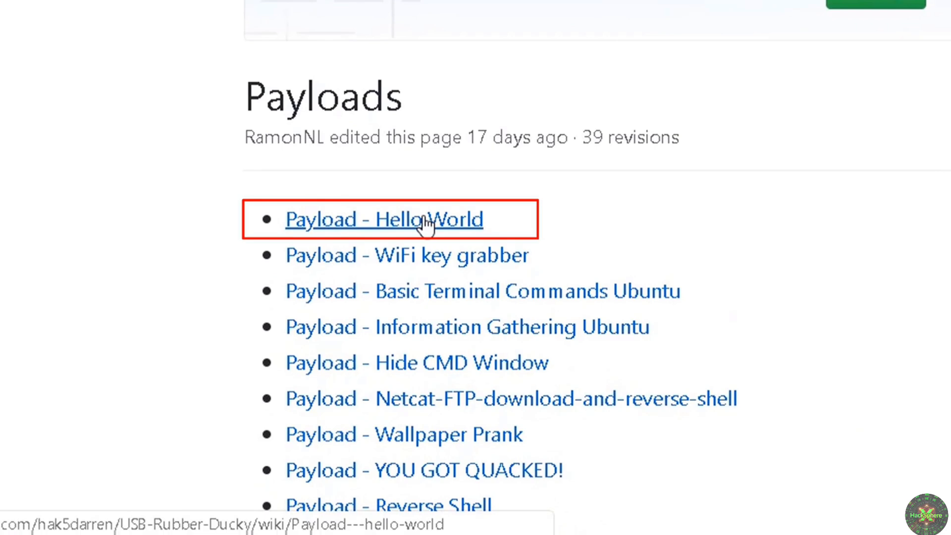
pyautogui.click(384, 219)
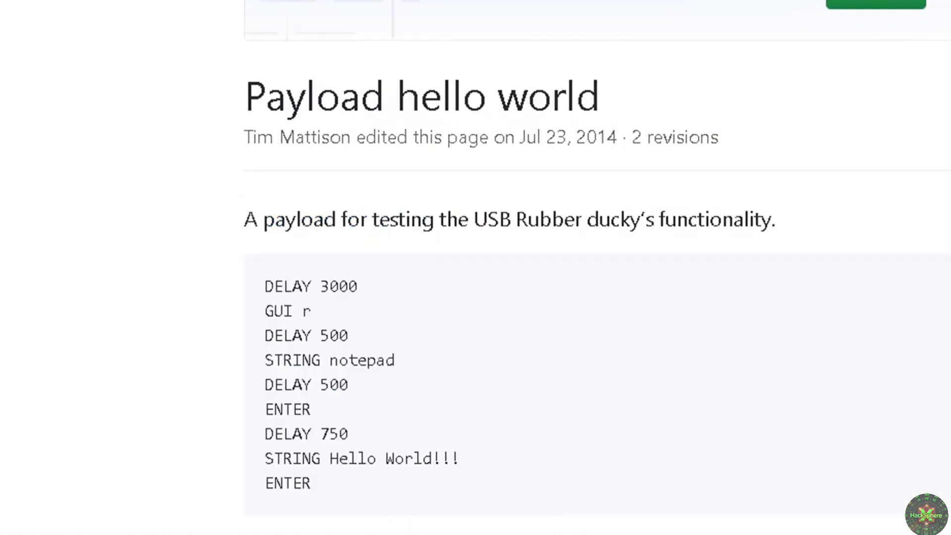
pyautogui.scroll(-3)
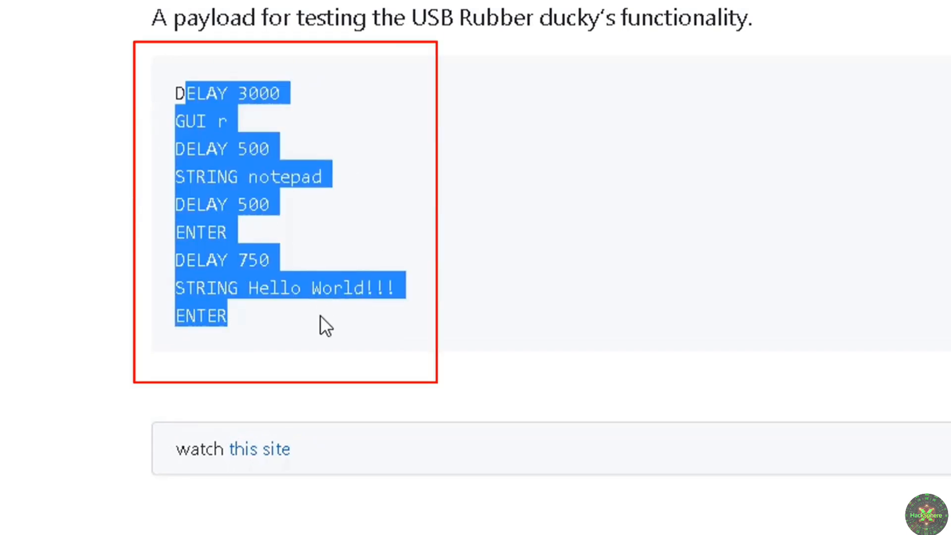
pyautogui.click(387, 351)
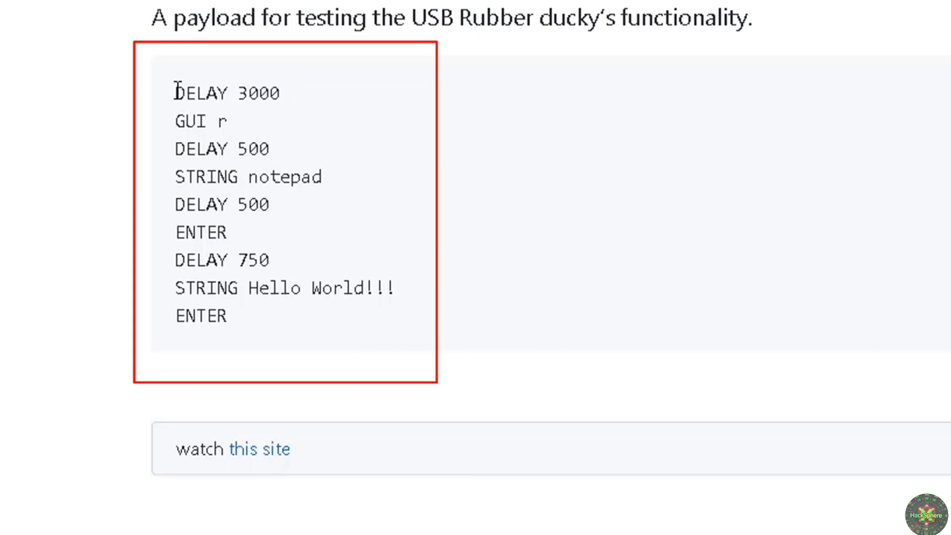
pyautogui.moveTo(176, 91); pyautogui.dragTo(227, 316)
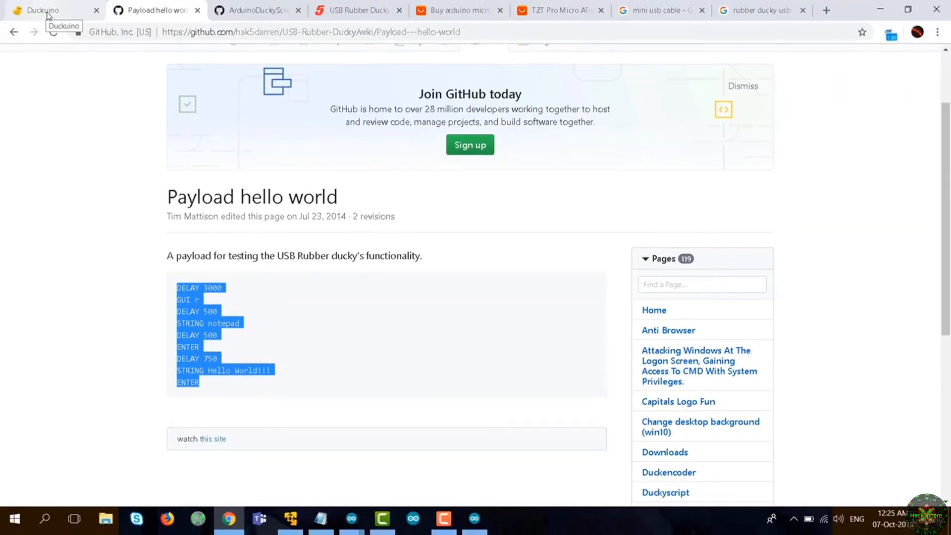
# - Paste the Hello World script into Duckuino's Input box and compile it to Arduino code
pyautogui.click(43, 10)
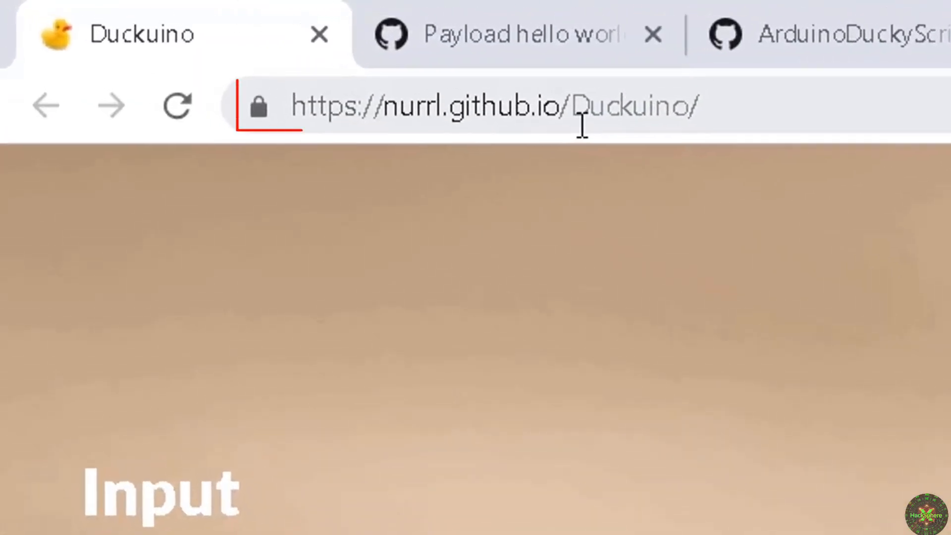
pyautogui.click(485, 105)
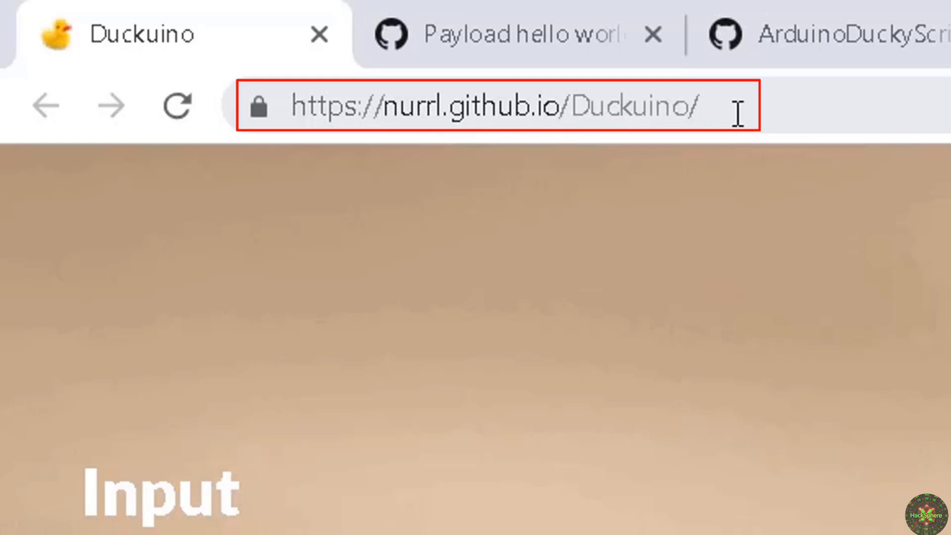
pyautogui.scroll(-3)
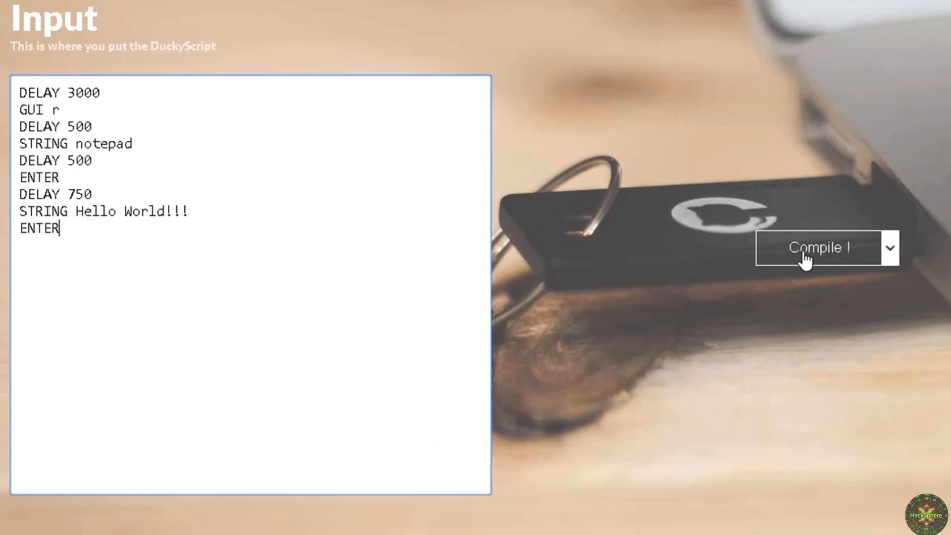
pyautogui.click(818, 247)
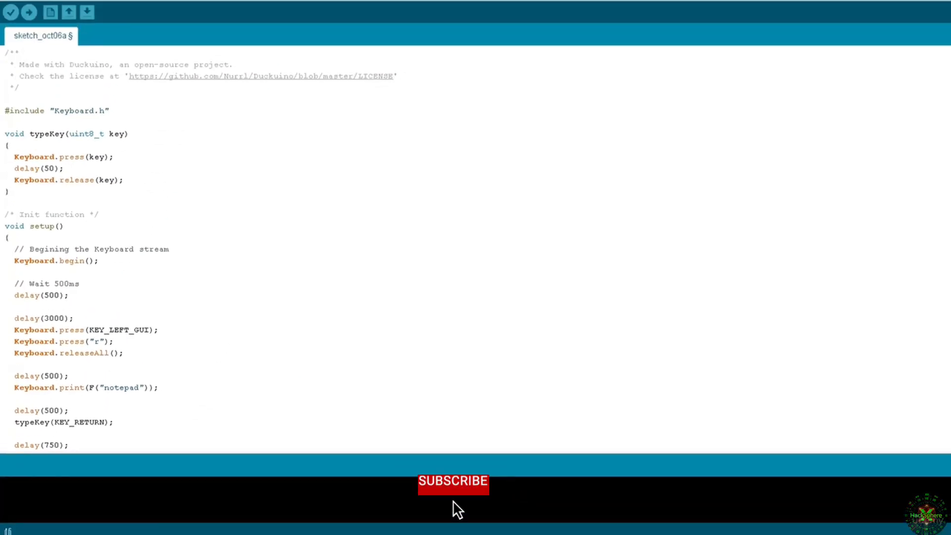
# - Insert delay(3000); after Keyboard.press(KEY_LEFT_GUI); in the sketch
pyautogui.click(453, 482)
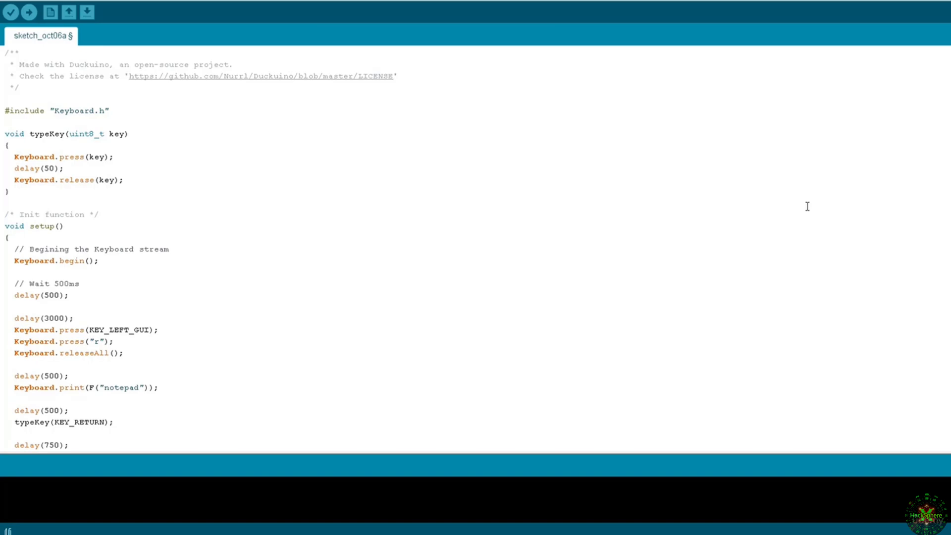
pyautogui.moveTo(489, 206)
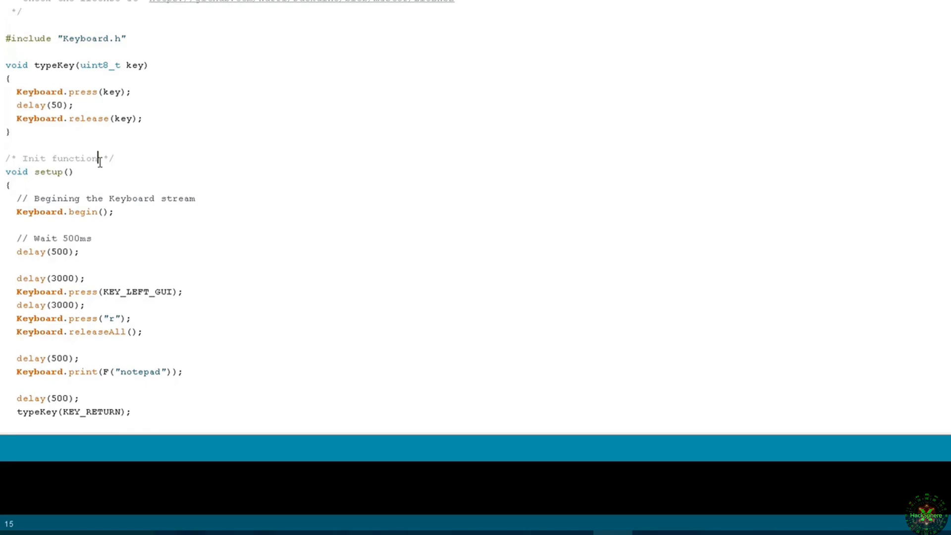
pyautogui.moveTo(98, 159)
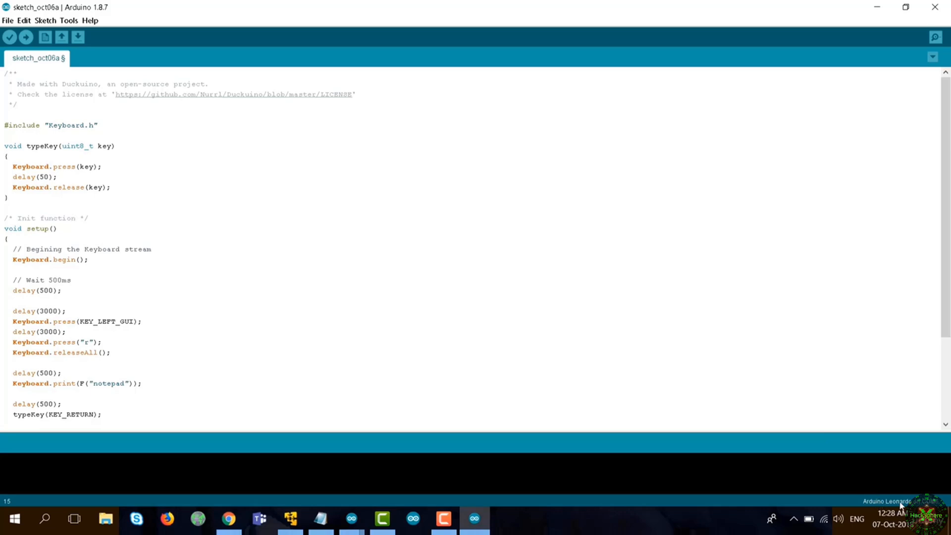
pyautogui.moveTo(251, 34)
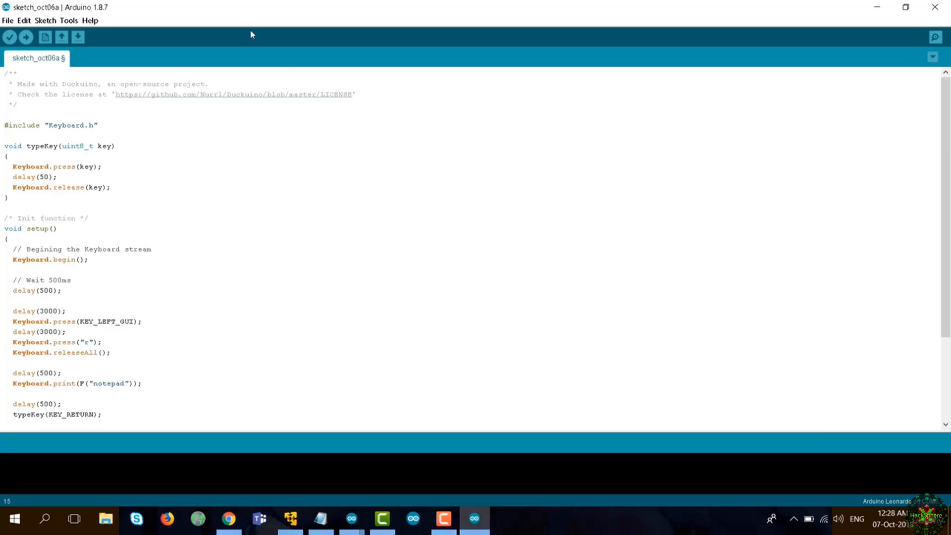
pyautogui.click(67, 19)
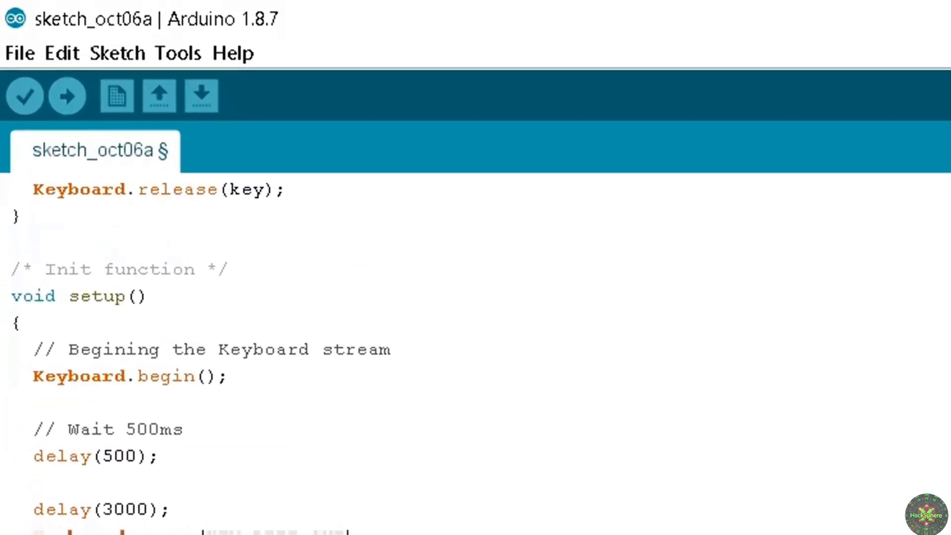
pyautogui.moveTo(25, 96)
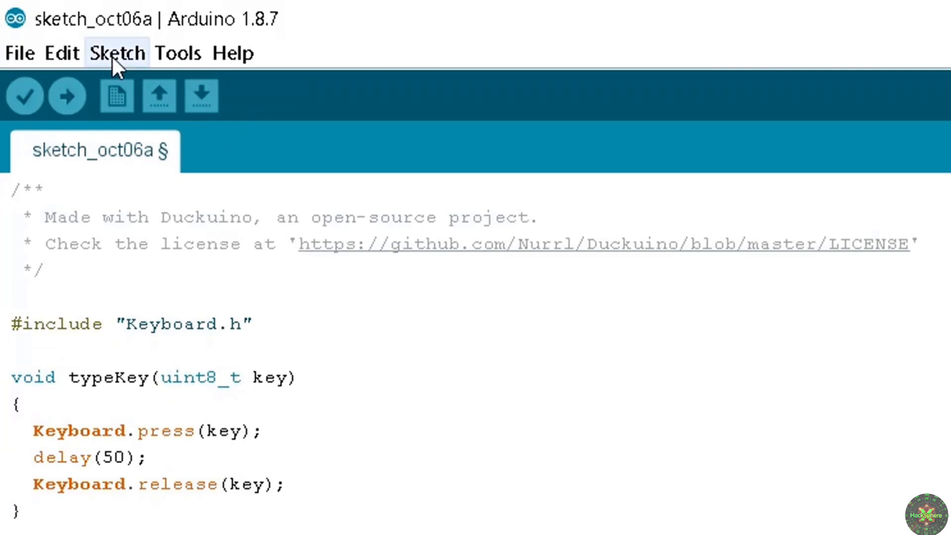
# - Verify the sketch, which compiles to 5620 bytes (19%) of program storage
pyautogui.click(117, 53)
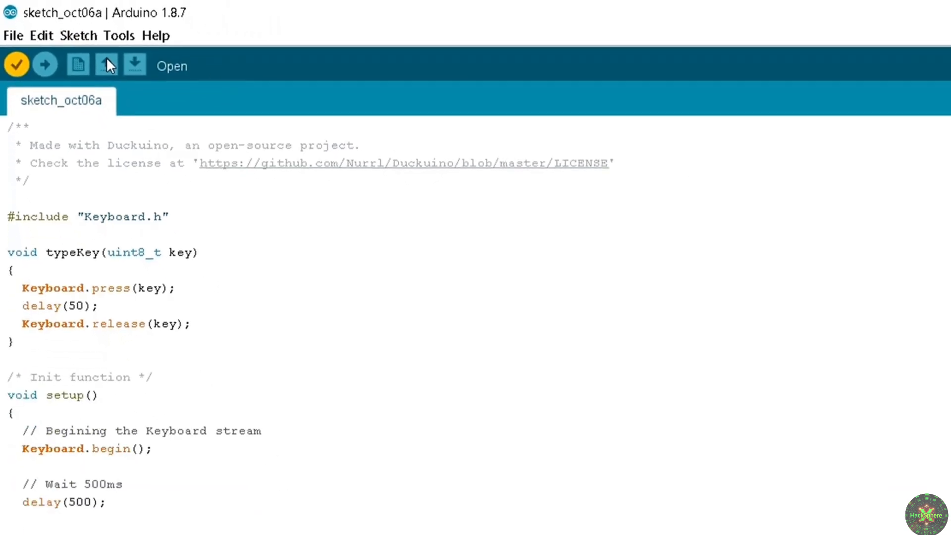
pyautogui.click(16, 65)
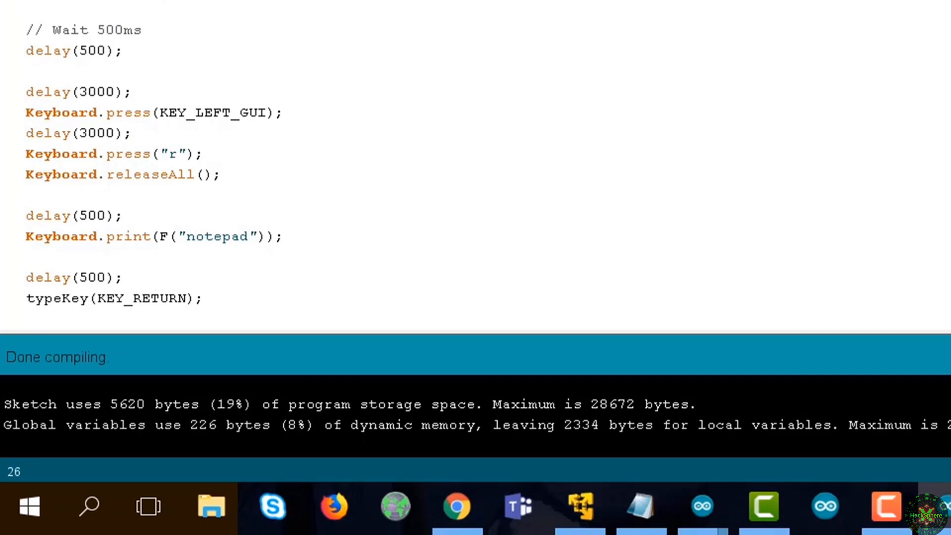
# - Upload the sketch, remove the stray typed text, and close Notepad without saving
pyautogui.click(52, 18)
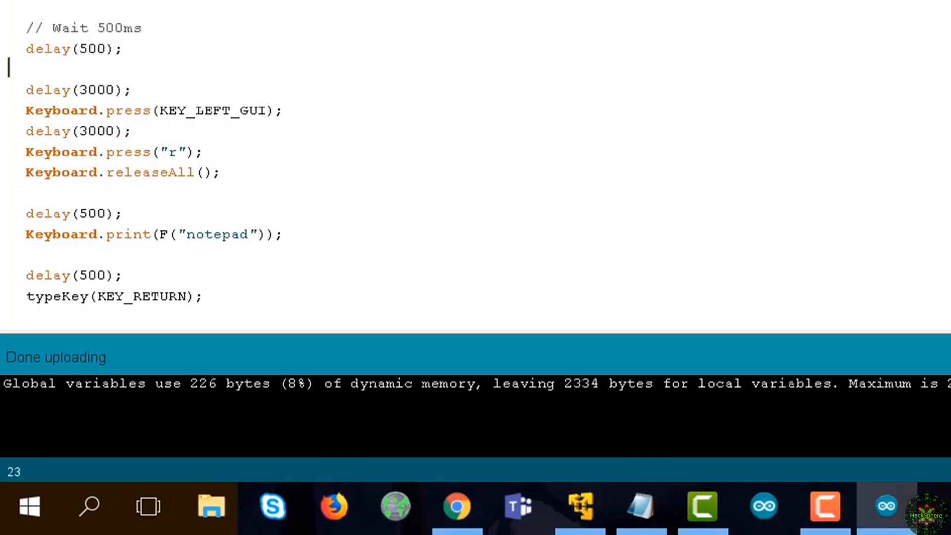
pyautogui.write('notepad')
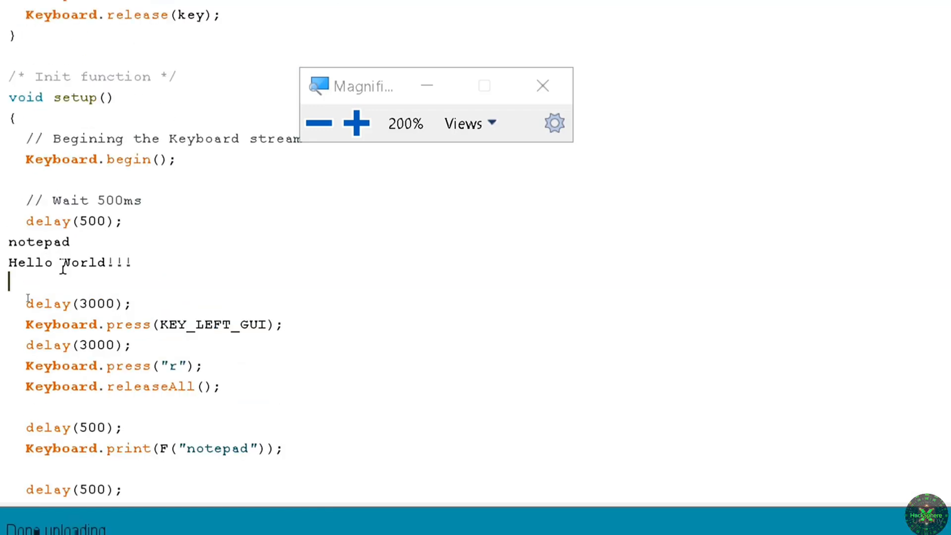
pyautogui.doubleClick(70, 262)
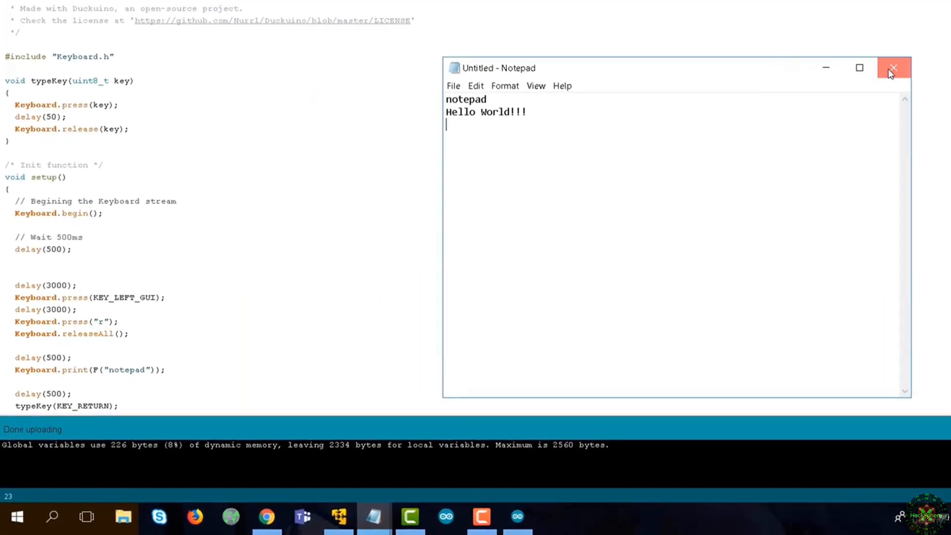
pyautogui.click(892, 68)
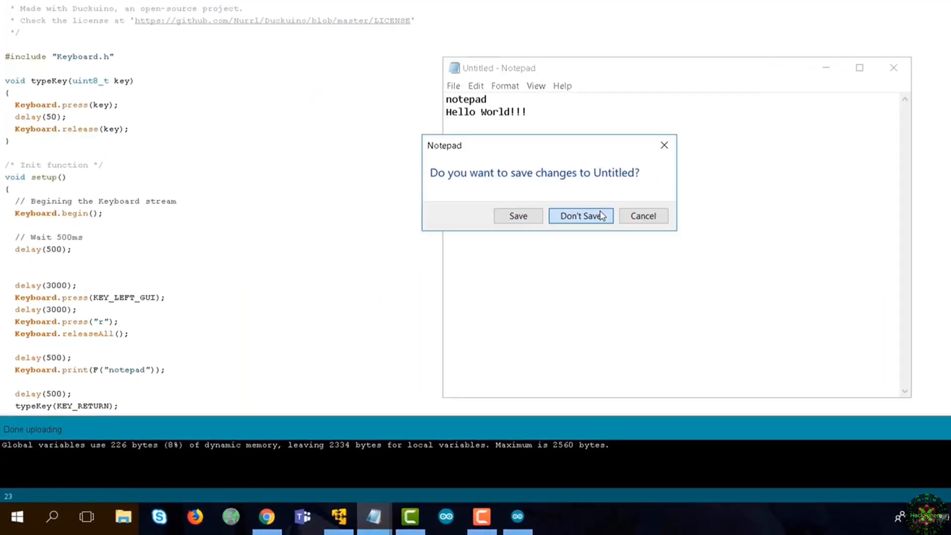
pyautogui.click(580, 216)
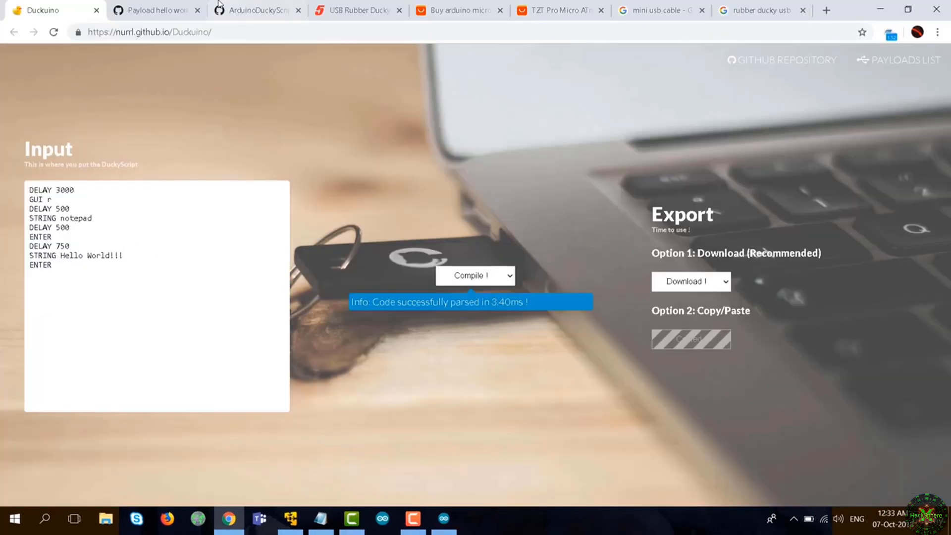
# - Open AddAdmin_Payload.ino in the ArduinoDuckyScript GitHub repository and read through its code
pyautogui.click(256, 10)
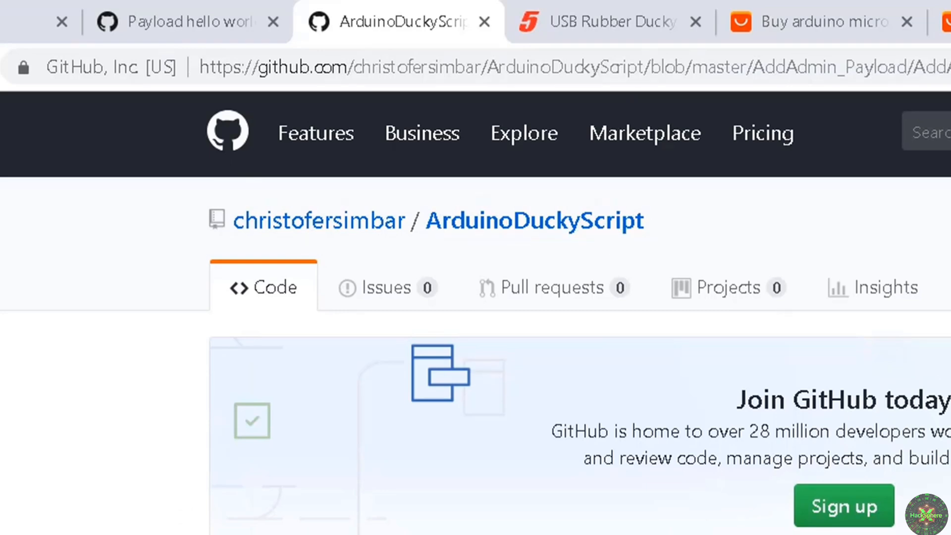
pyautogui.scroll(-3)
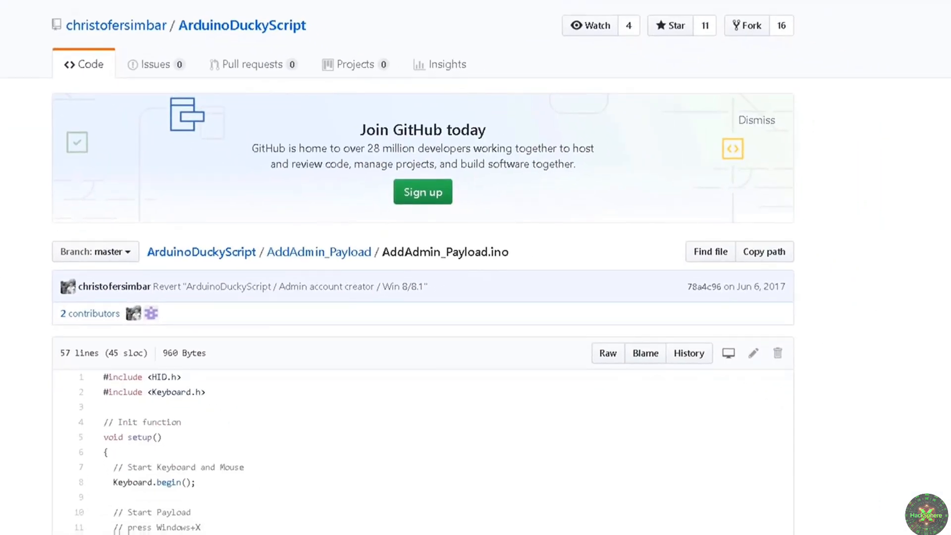
pyautogui.scroll(-3)
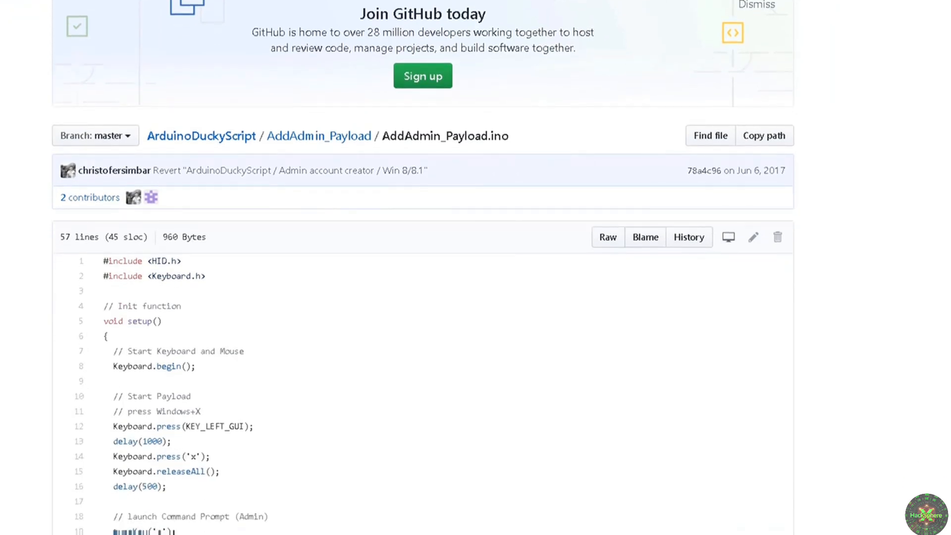
pyautogui.scroll(-3)
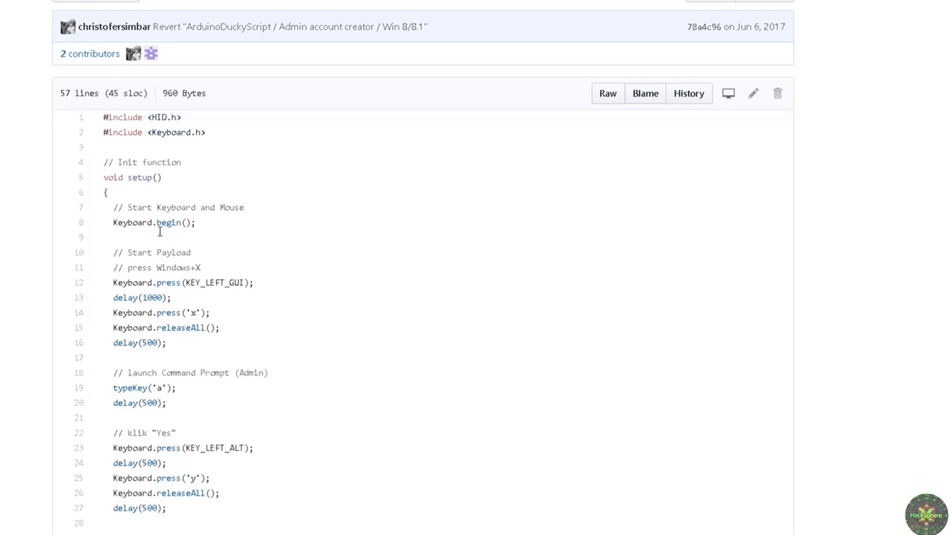
pyautogui.scroll(-3)
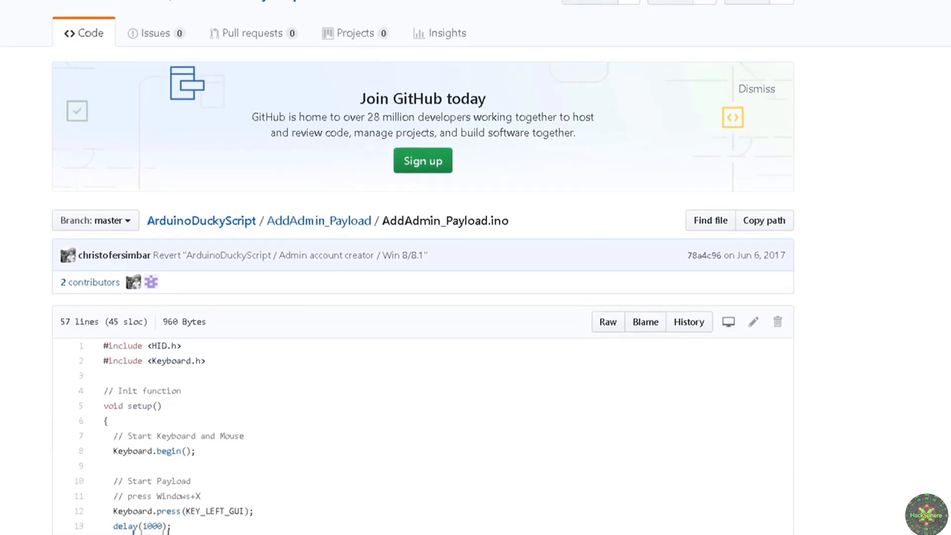
pyautogui.scroll(-3)
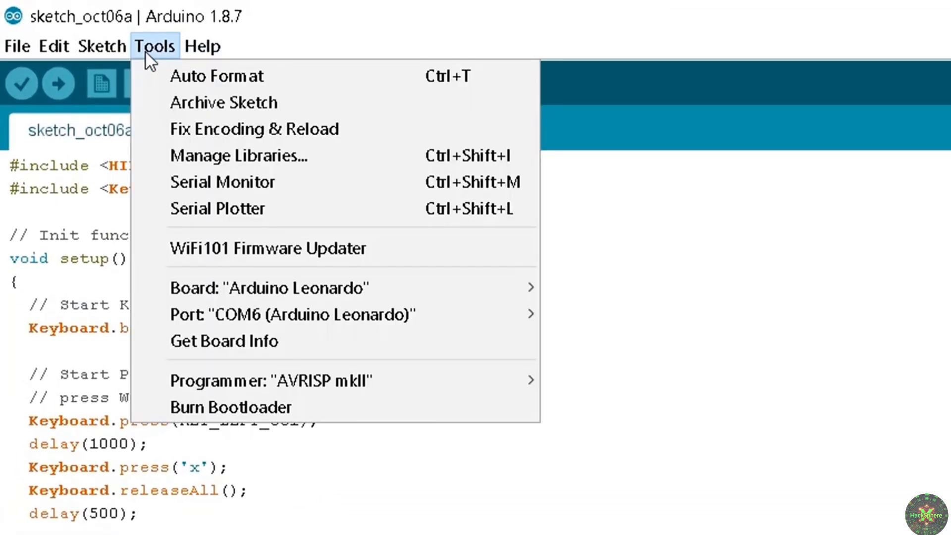
pyautogui.moveTo(260, 288)
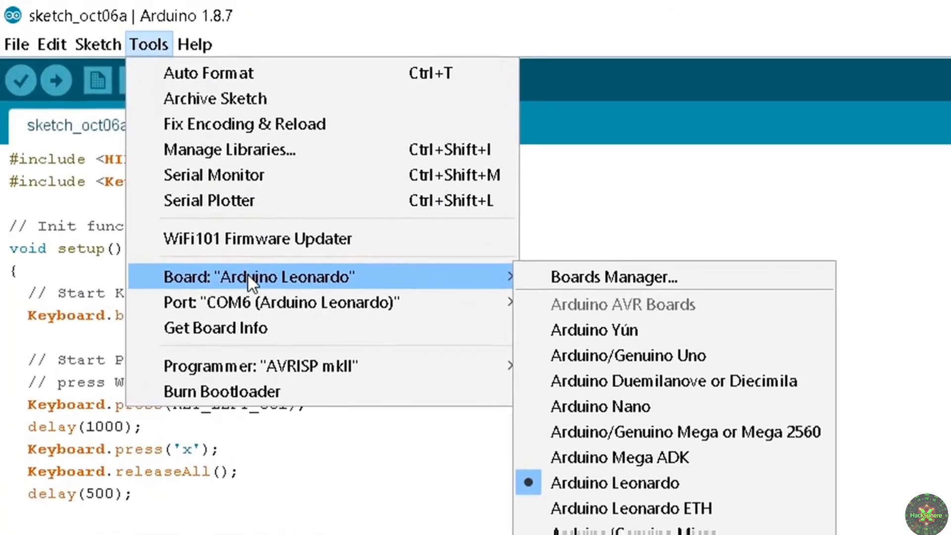
pyautogui.moveTo(282, 303)
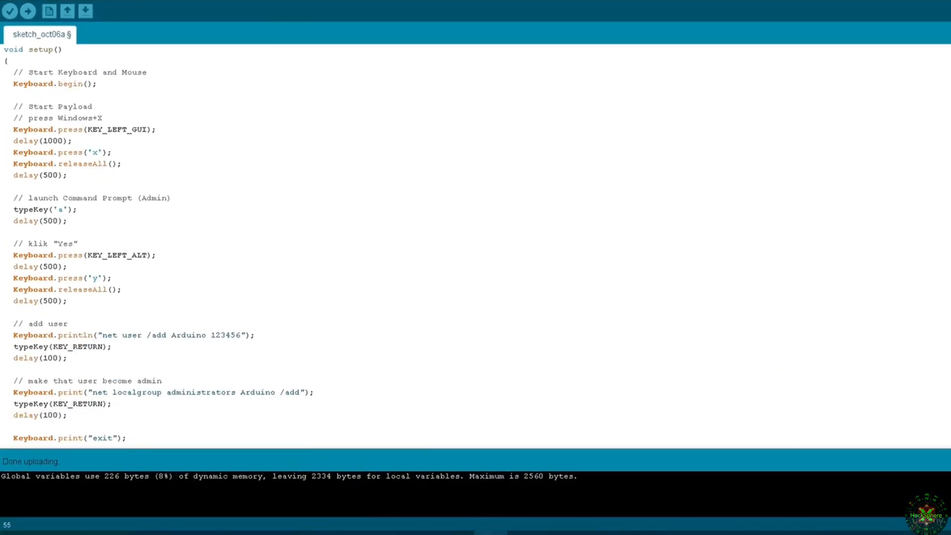
# - Scroll the pasted AddAdmin sketch down to the net user, localgroup administrators and Keyboard.end() lines
pyautogui.scroll(-3)
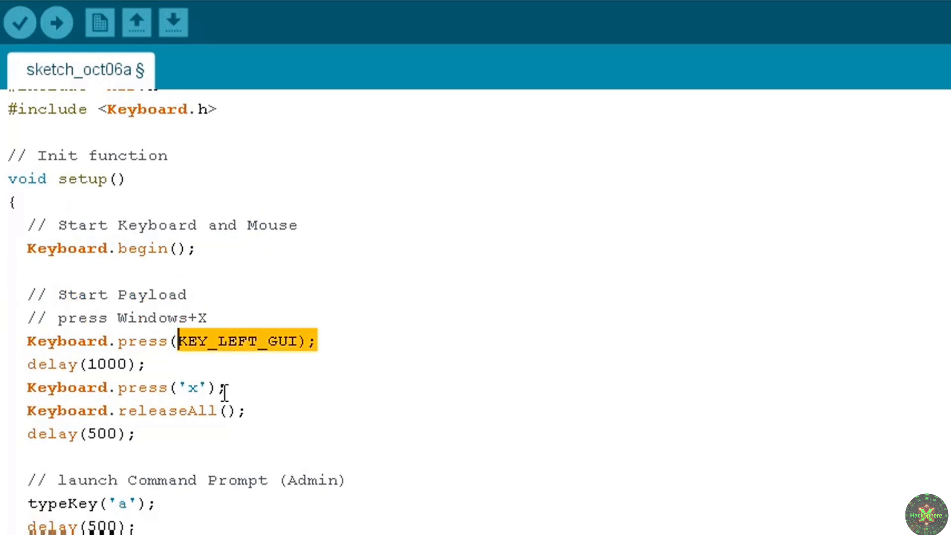
pyautogui.scroll(-3)
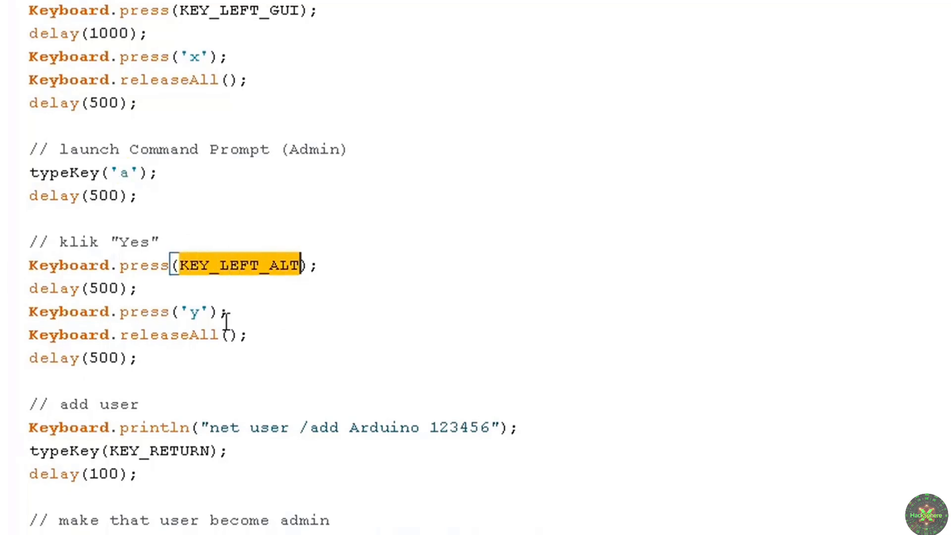
pyautogui.scroll(-3)
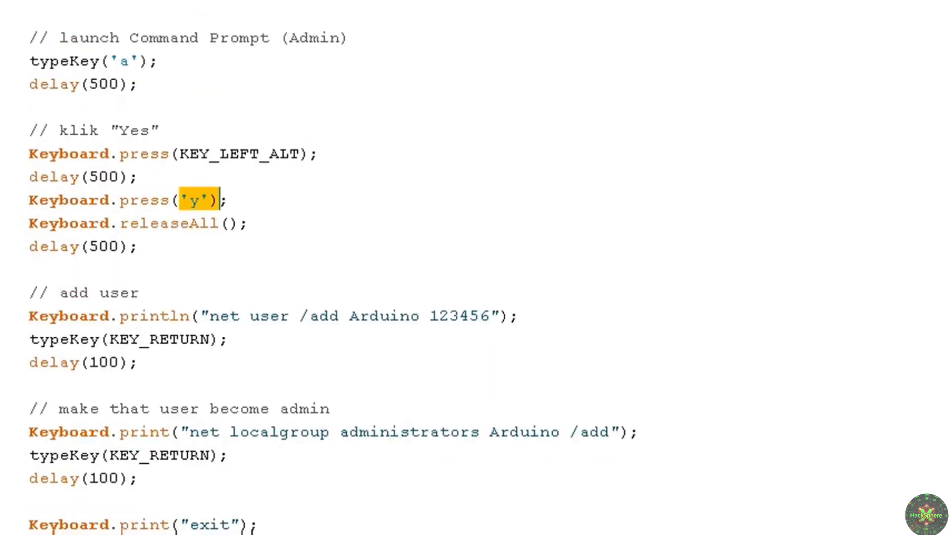
pyautogui.scroll(-3)
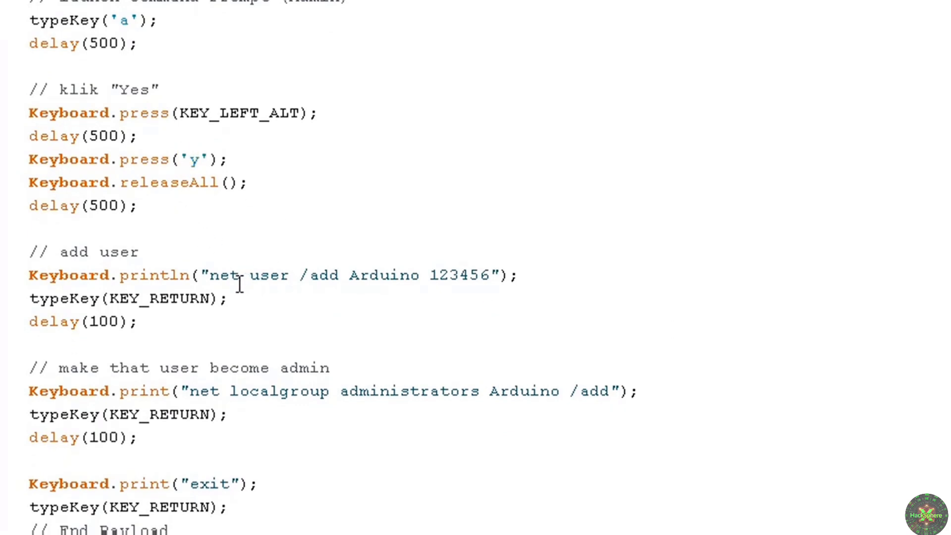
pyautogui.scroll(-3)
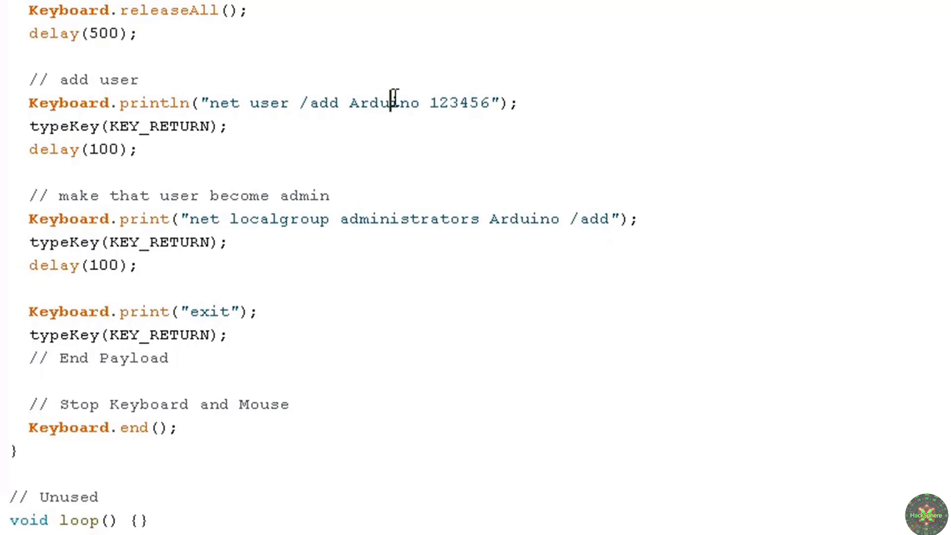
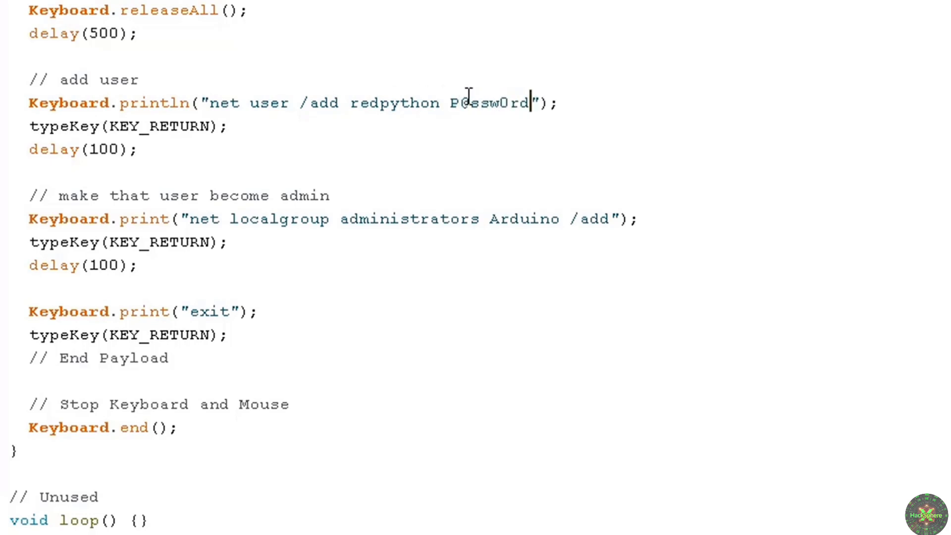
pyautogui.moveTo(215, 84)
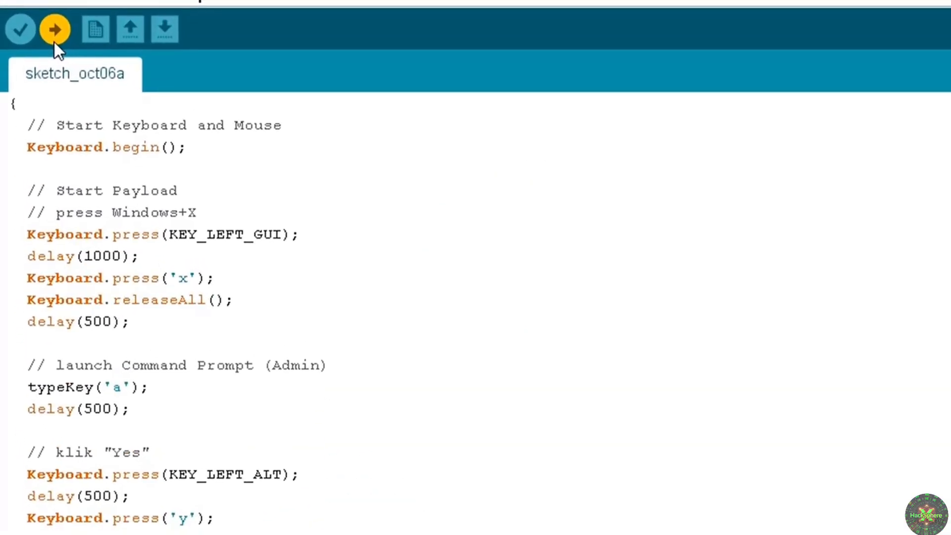
# - Upload the edited redpython sketch until Arduino IDE reports done uploading
pyautogui.scroll(-3)
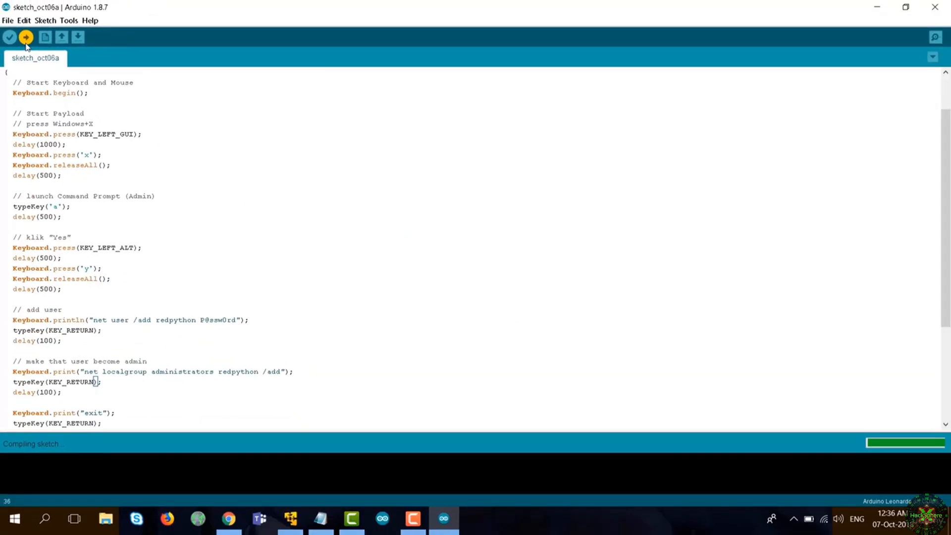
pyautogui.click(25, 37)
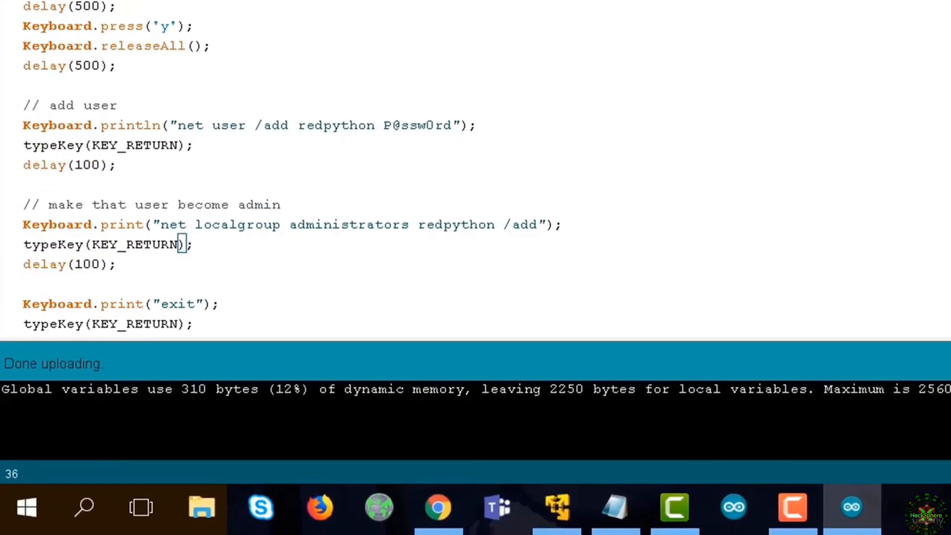
# - Run compmgmt.msc and find redpython under Users and among Administrators group members
pyautogui.press('Win+r')
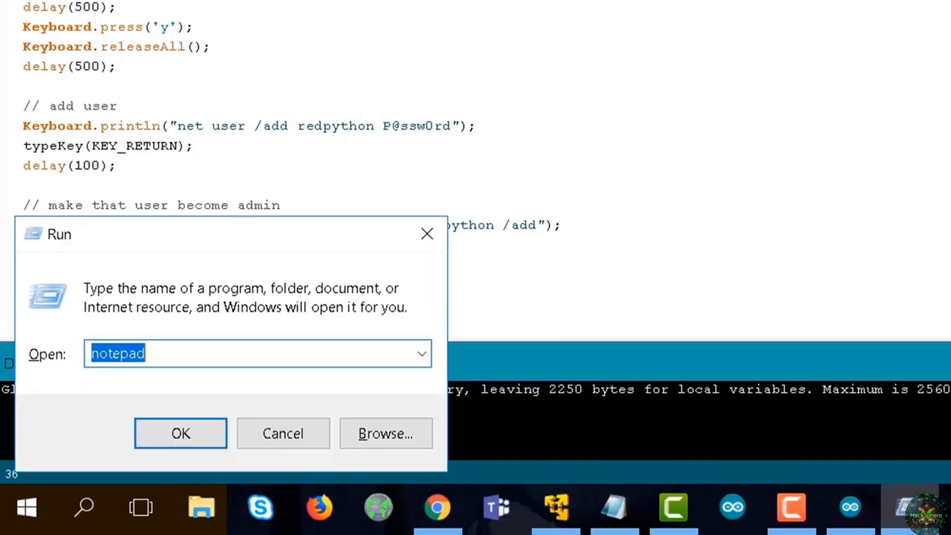
pyautogui.write('compmgmt.msc')
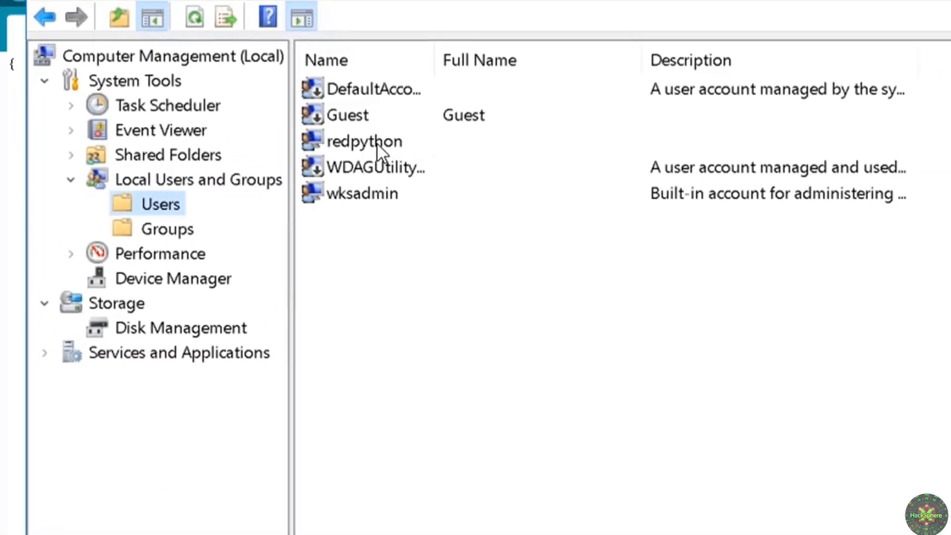
pyautogui.click(364, 141)
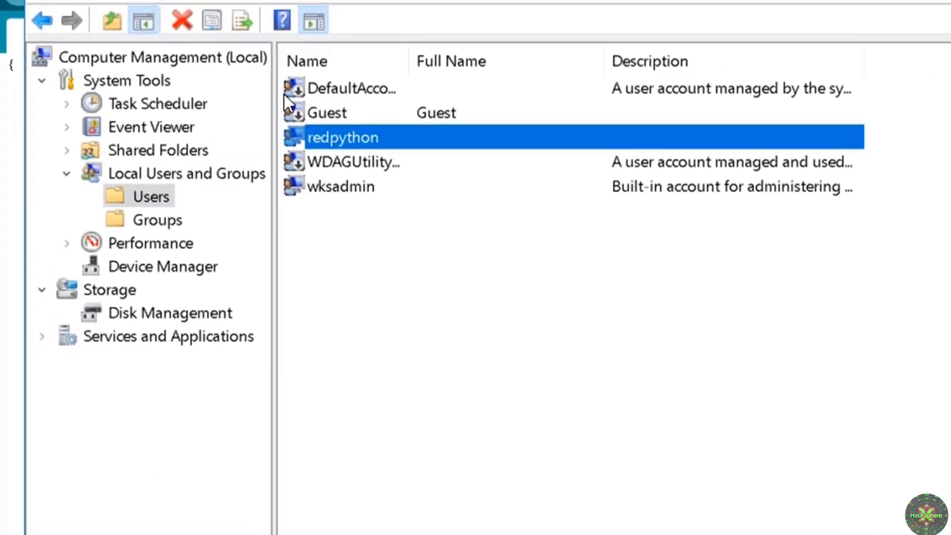
pyautogui.click(156, 219)
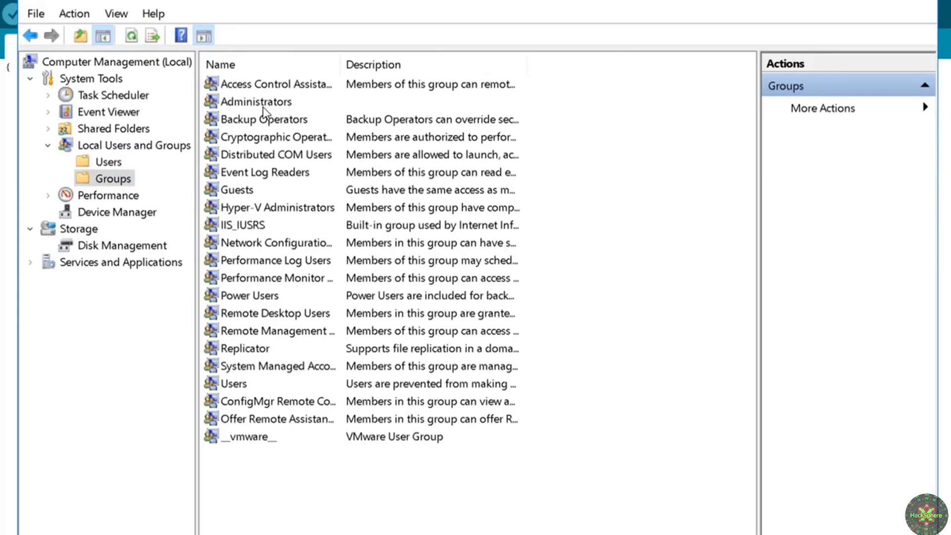
pyautogui.doubleClick(255, 101)
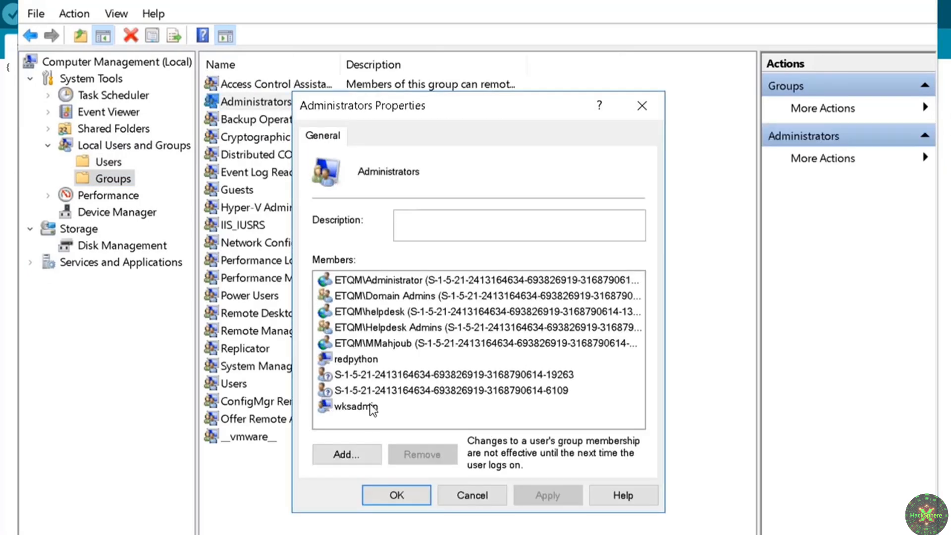